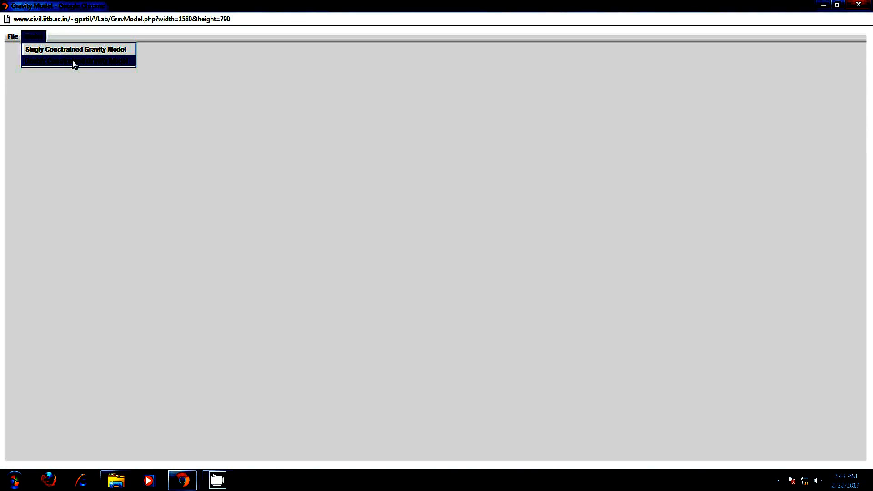
# Choose Doubly Constrained Gravity Model from the Model menu to get its input form.
pyautogui.click(73, 61)
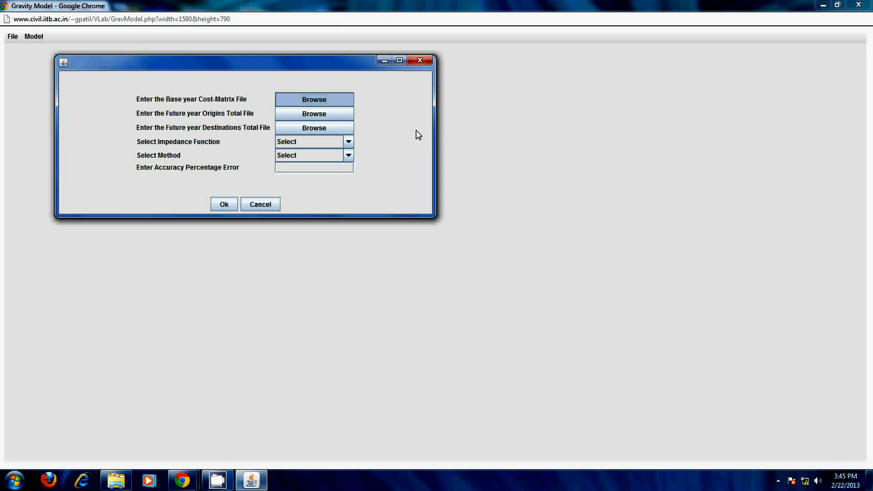
# Load costmatrix.xls, Origin_gravity.xls and destination_gravity.xls from Desktop as the three data files.
pyautogui.click(313, 99)
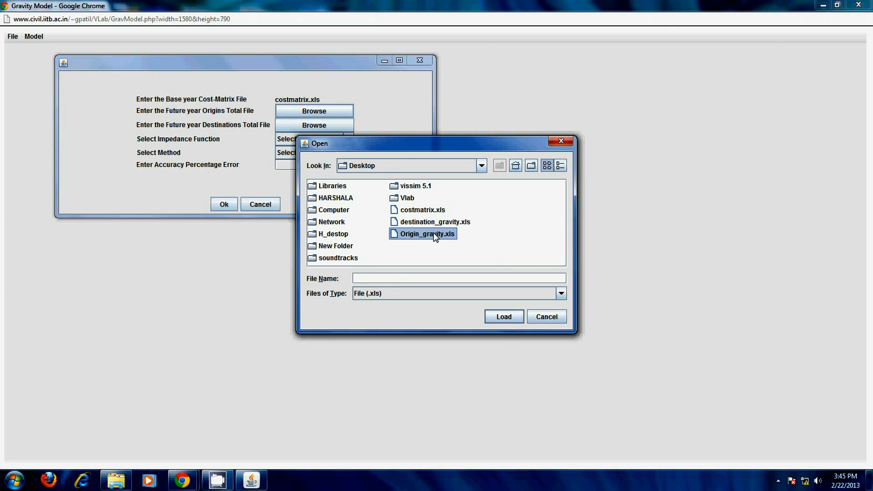
pyautogui.click(503, 317)
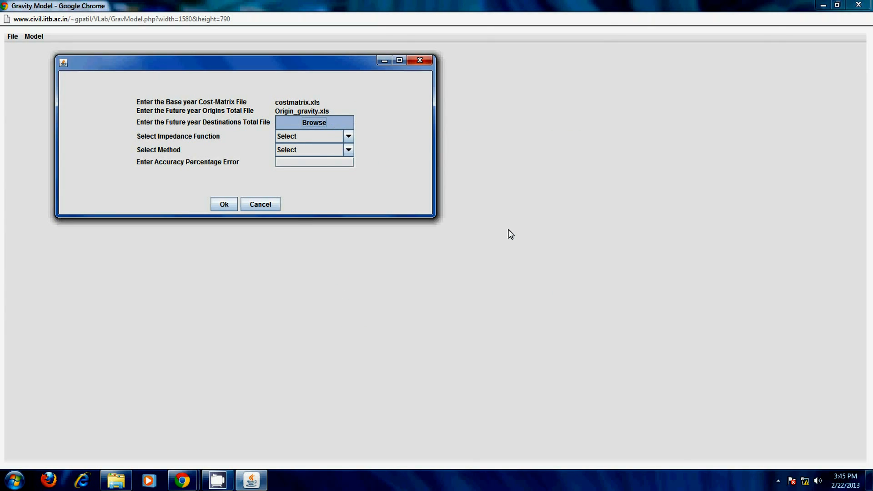
pyautogui.click(313, 121)
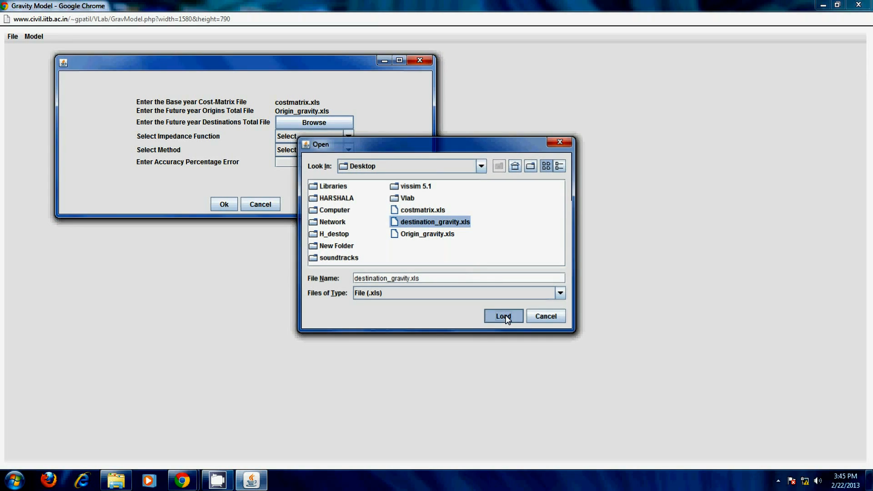
pyautogui.click(504, 316)
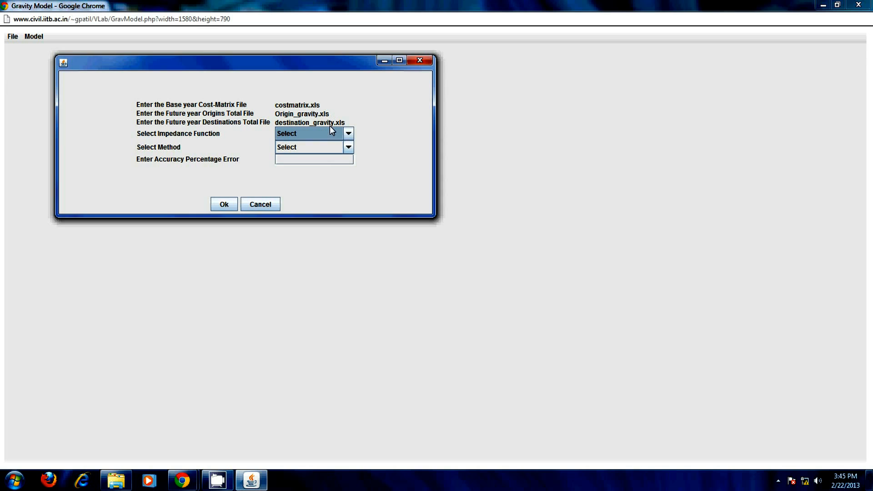
pyautogui.moveTo(329, 138)
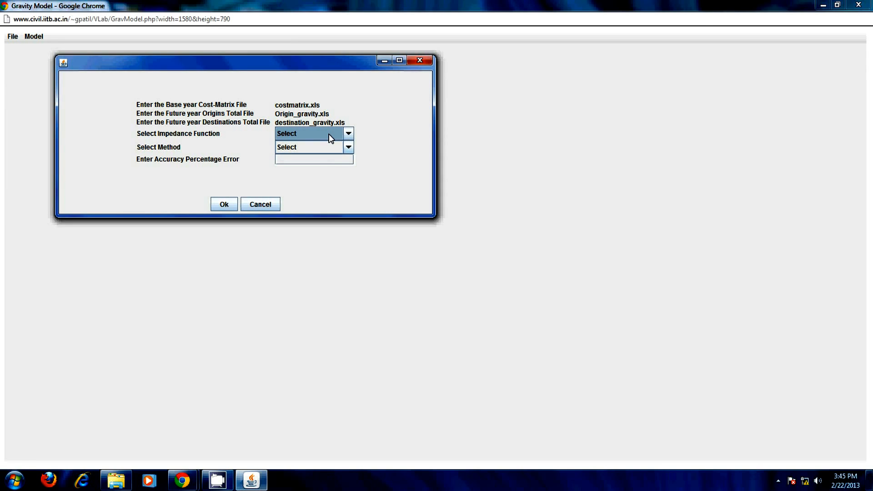
# Choose the Linear Function impedance with Beta1 2 and Beta2 7.
pyautogui.click(348, 133)
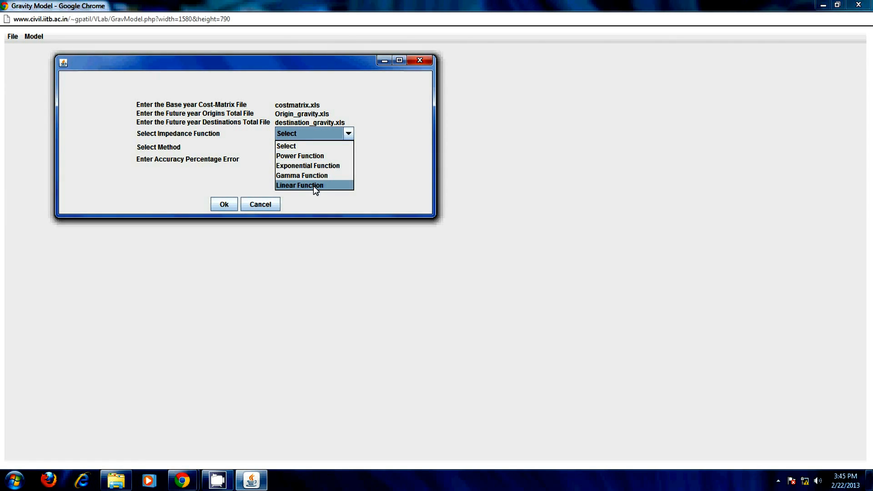
pyautogui.click(305, 185)
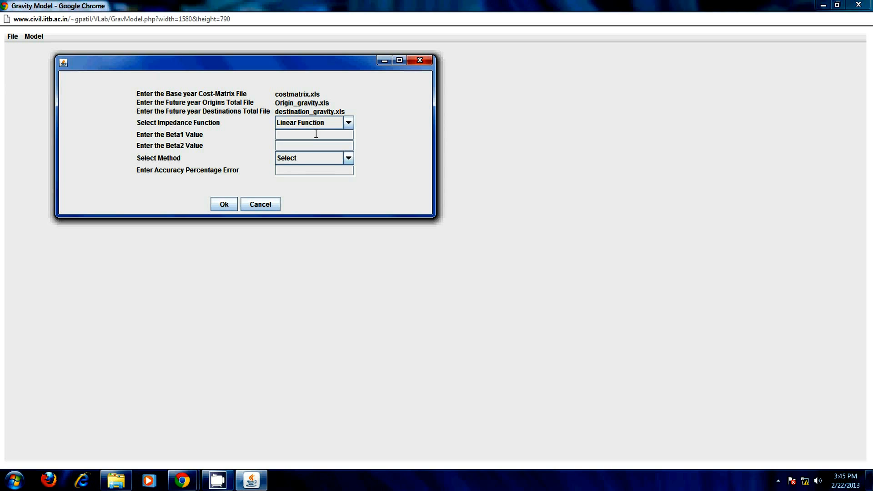
pyautogui.write('2')
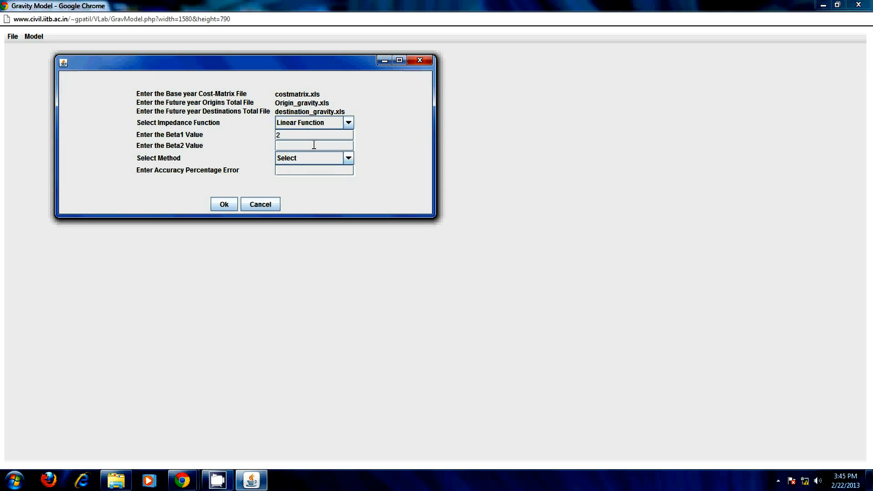
# Choose the Individual Cell method with 1.1% accuracy error.
pyautogui.click(349, 158)
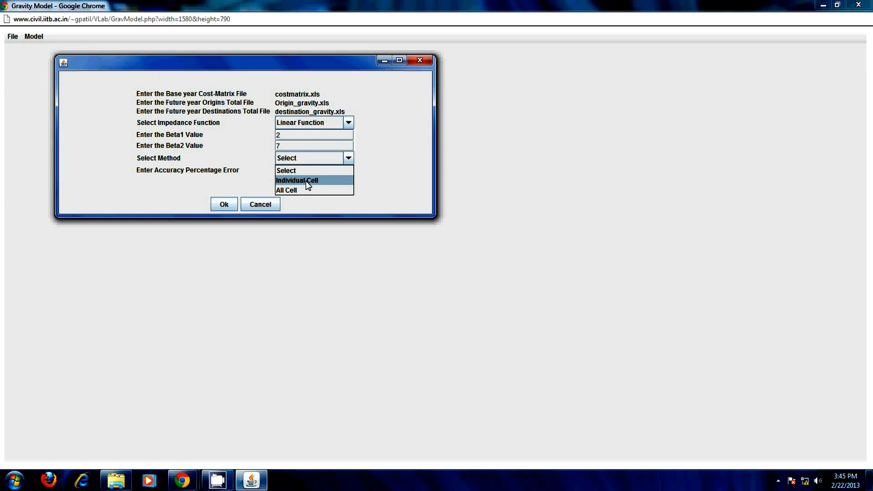
pyautogui.click(301, 180)
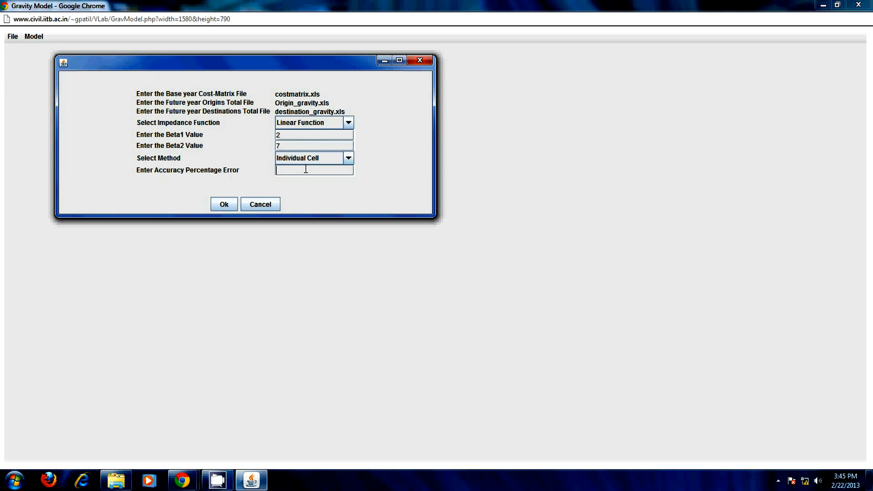
pyautogui.write('1.1')
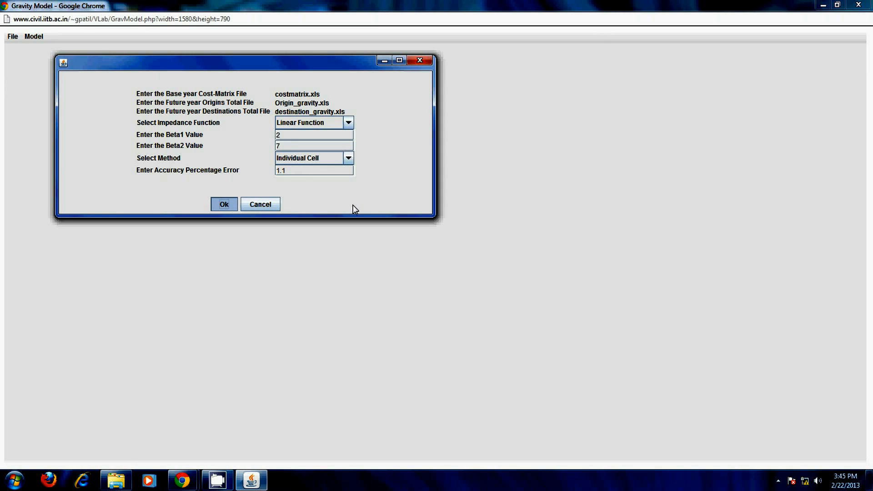
# Run the model and widen the Calculations pane beside the base-year OD data.
pyautogui.click(224, 203)
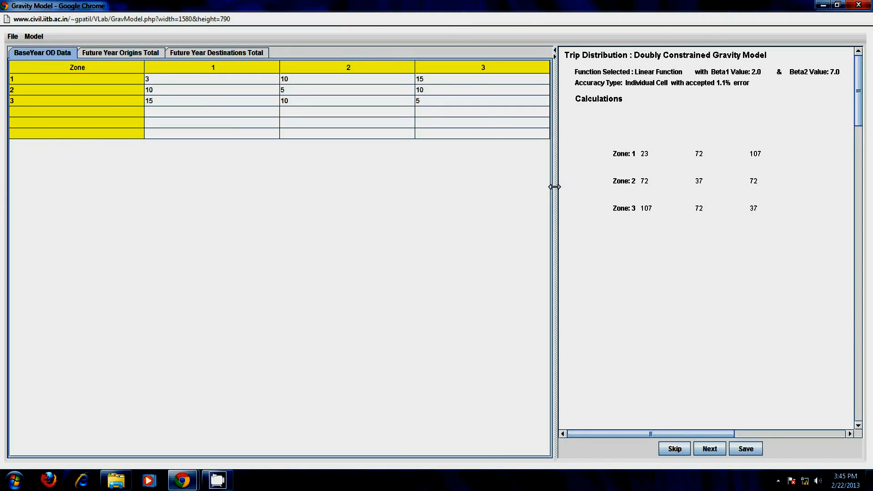
pyautogui.moveTo(555, 186); pyautogui.dragTo(395, 186)
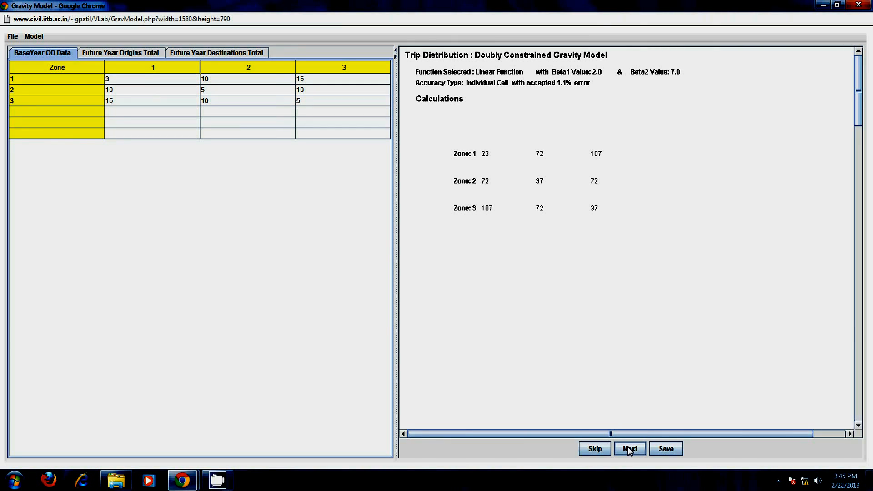
# Advance the calculations to Iteration 2 and save the output, raising a Java security warning.
pyautogui.click(629, 449)
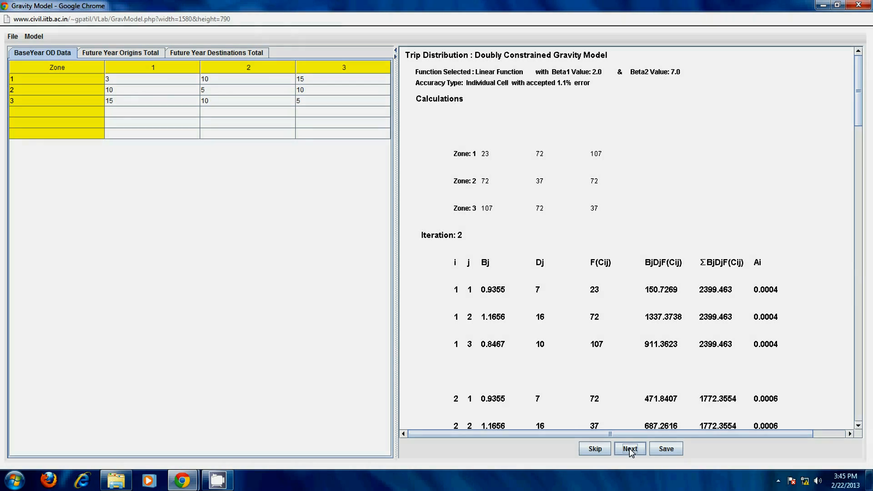
pyautogui.click(629, 448)
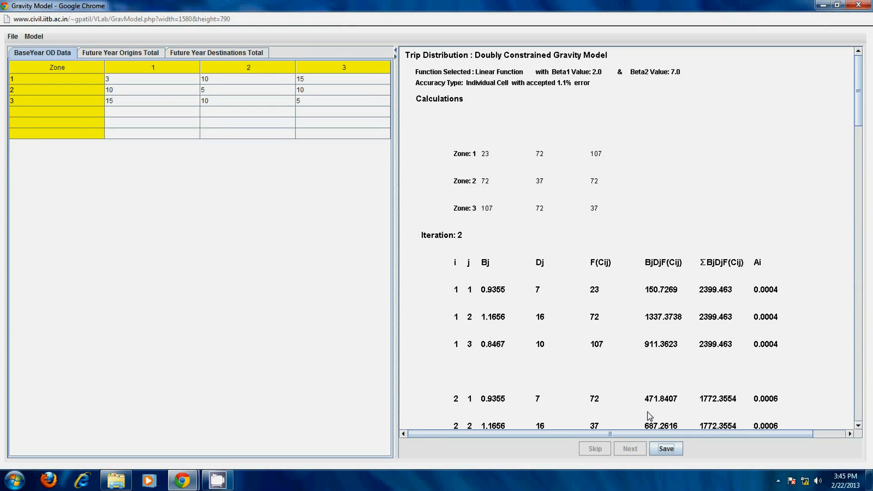
pyautogui.moveTo(583, 93)
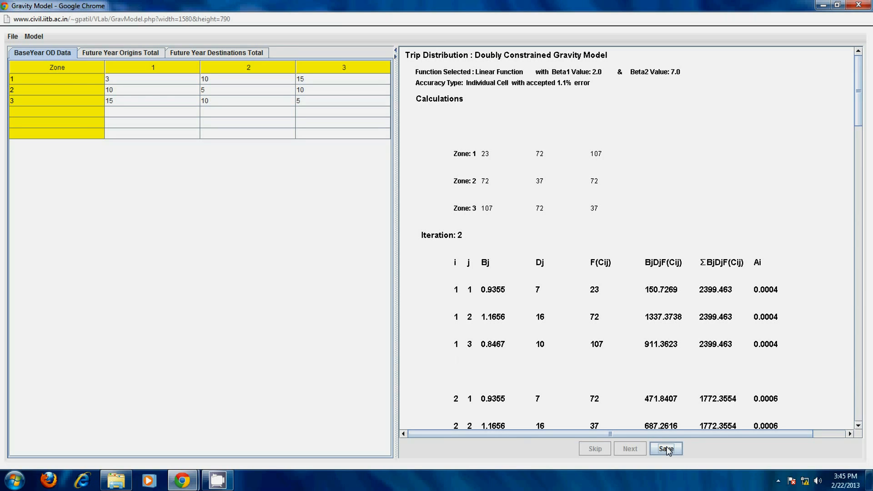
pyautogui.click(667, 448)
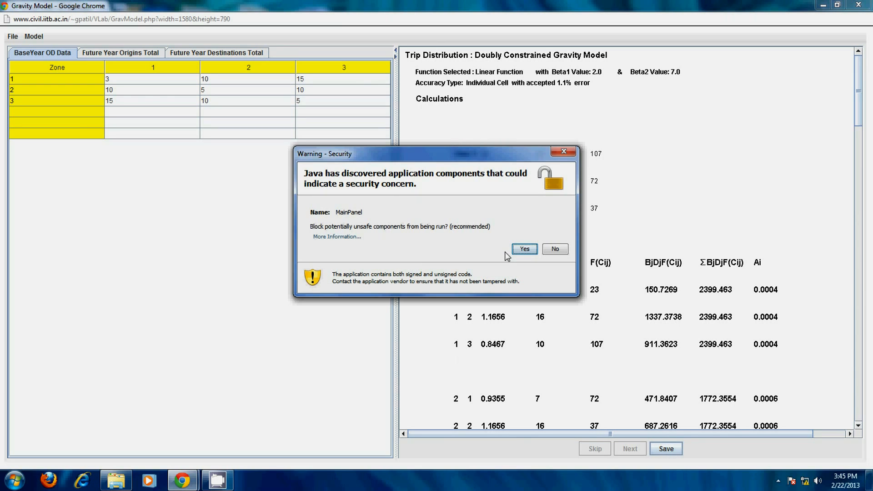